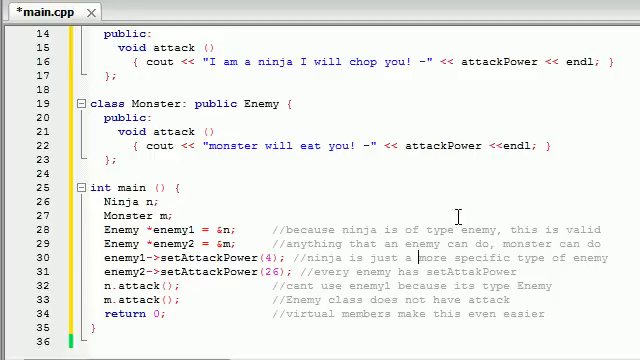
Highlight the setAttackPower function and its calls on both enemy pointers
scroll(up, 3)
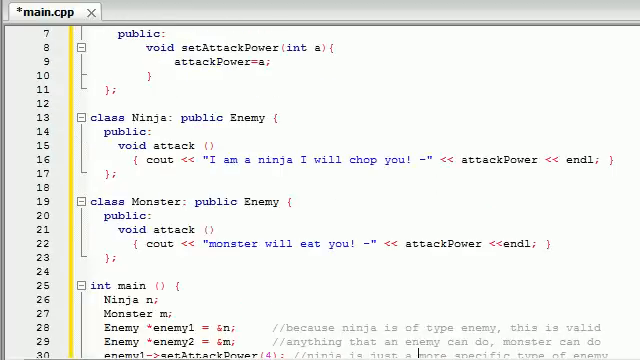
double_click(145, 197)
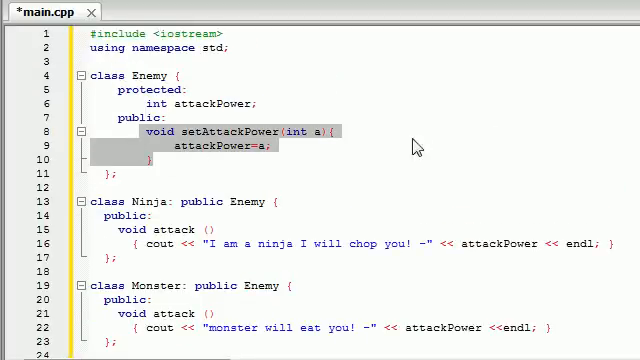
scroll(down, 3)
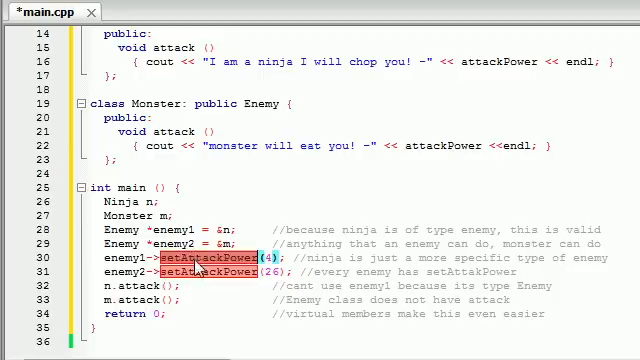
double_click(128, 257)
text(enemy1)
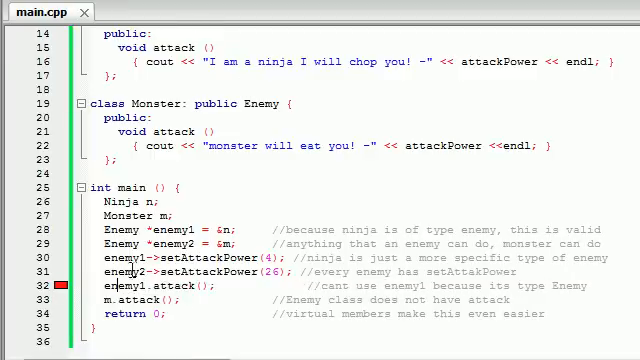
scroll(up, 3)
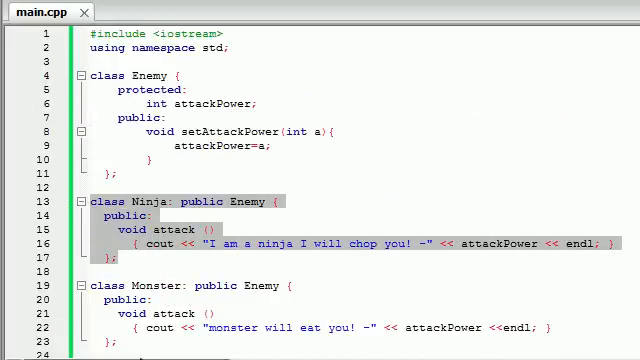
scroll(down, 3)
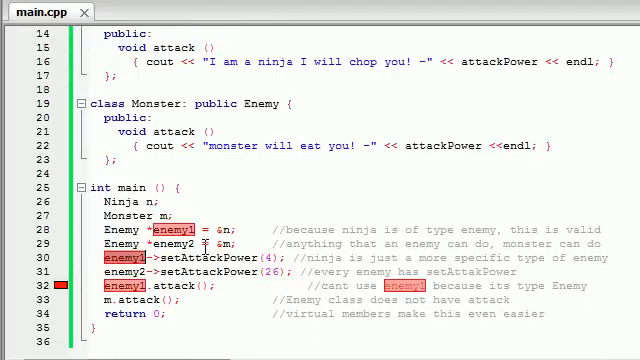
scroll(up, 3)
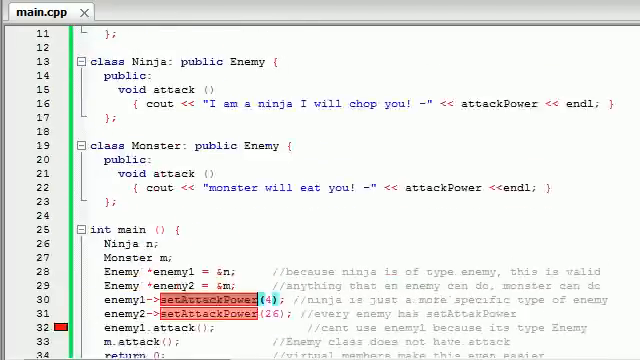
scroll(up, 3)
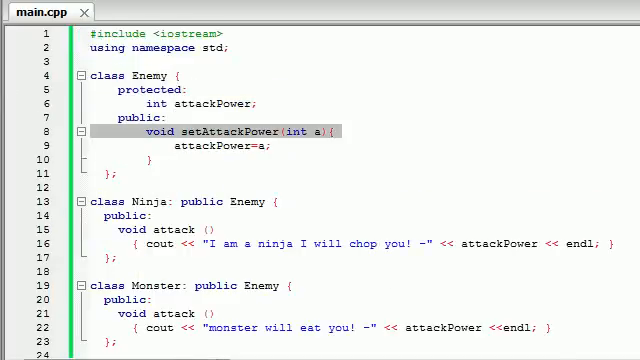
scroll(down, 3)
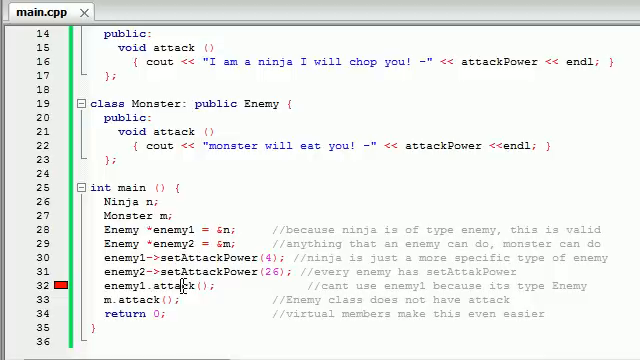
Replace enemy1 on line 32 with n so it reads n.attack();
double_click(118, 287)
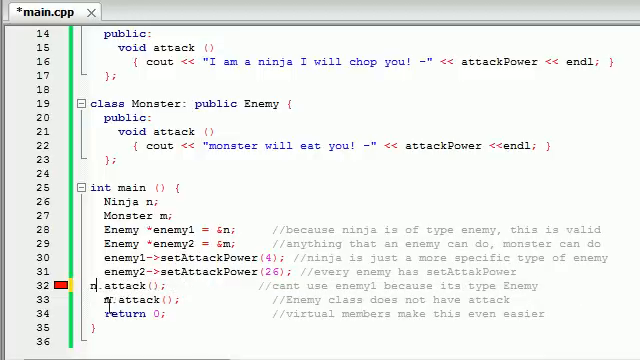
scroll(up, 3)
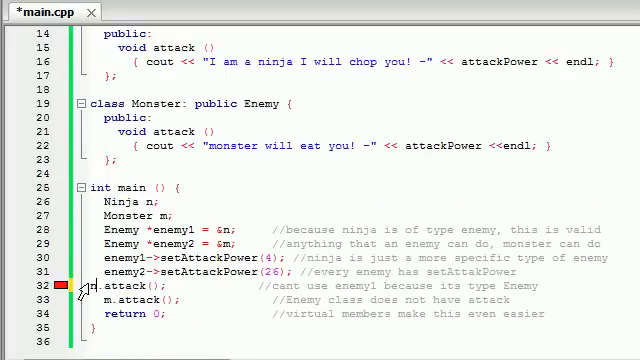
scroll(up, 3)
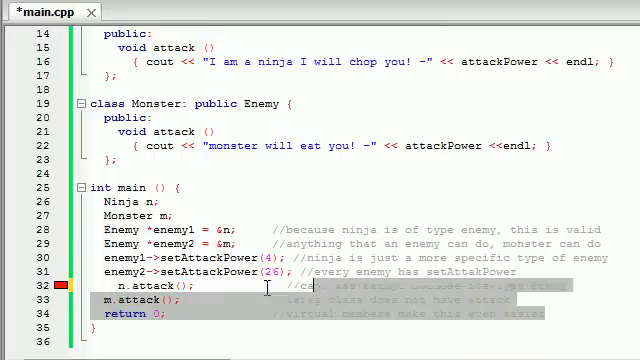
Empty the Enemy, Ninja, Monster and main bodies, keeping the declarations and braces
scroll(up, 3)
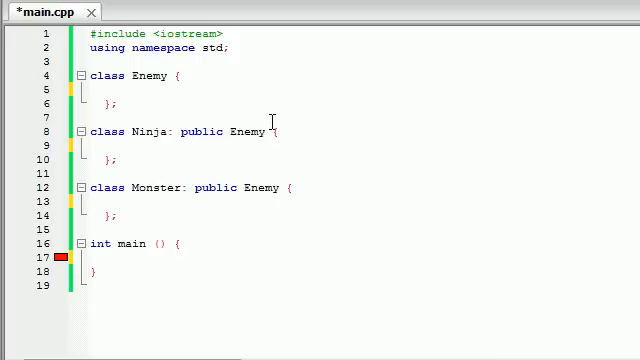
Add public: and an empty void attack(){} inside the Enemy class
text(public:)
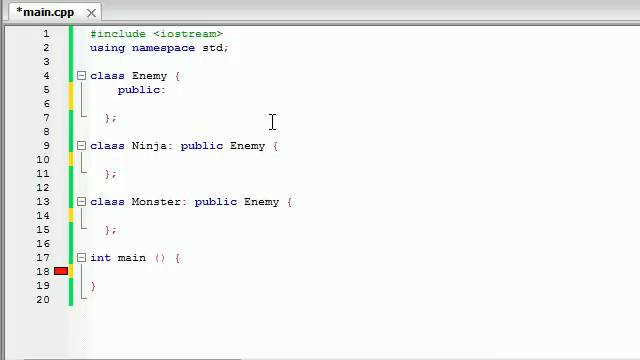
text(void attack)
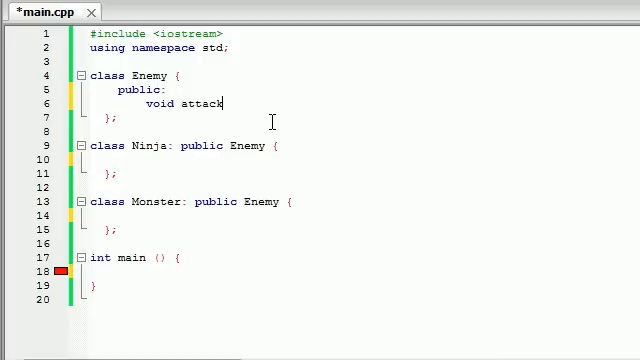
text(();)
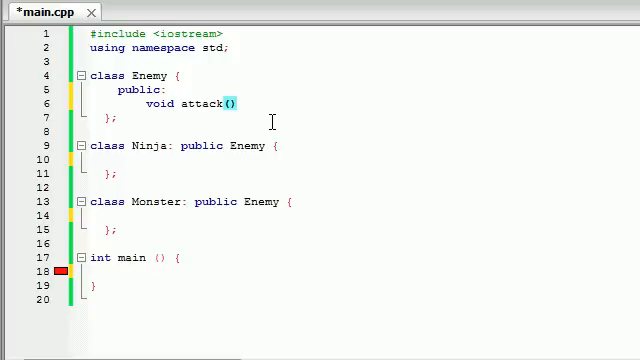
text({})
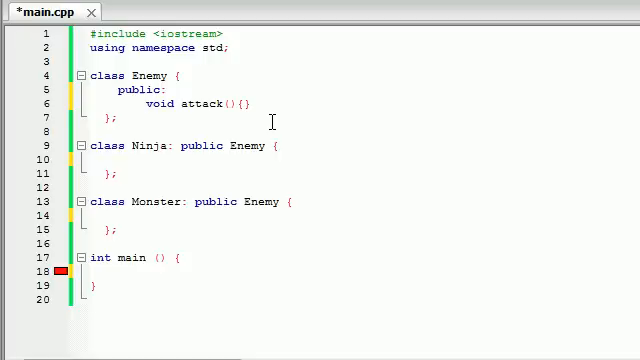
mouse_move(150, 145)
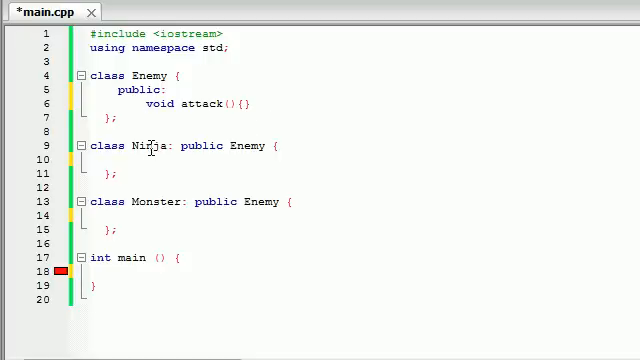
Highlight the Ninja and Monster class names and place the cursor before attack
double_click(152, 201)
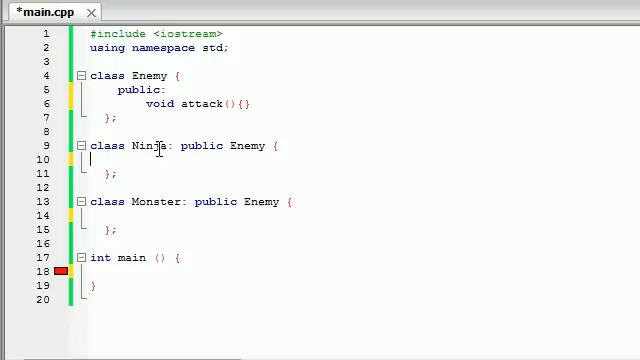
double_click(143, 145)
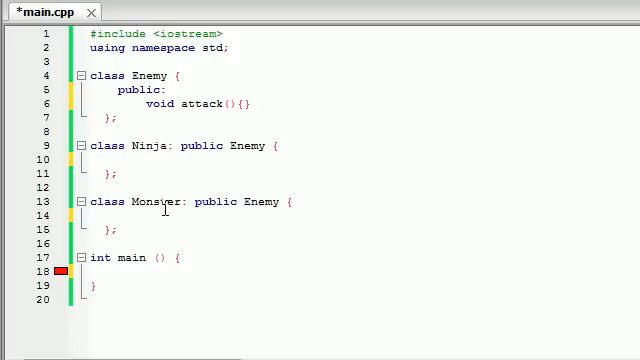
mouse_move(155, 196)
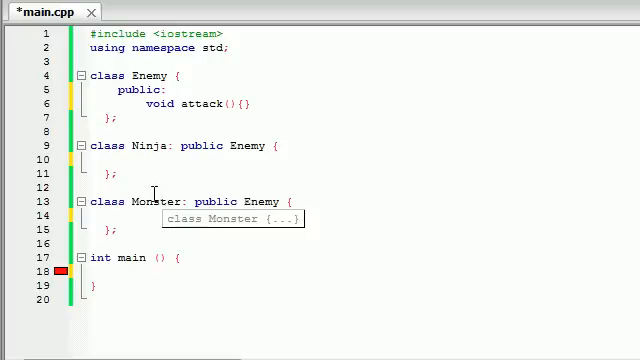
double_click(155, 201)
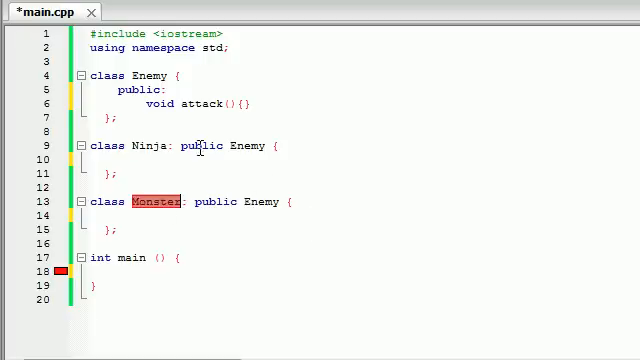
double_click(205, 103)
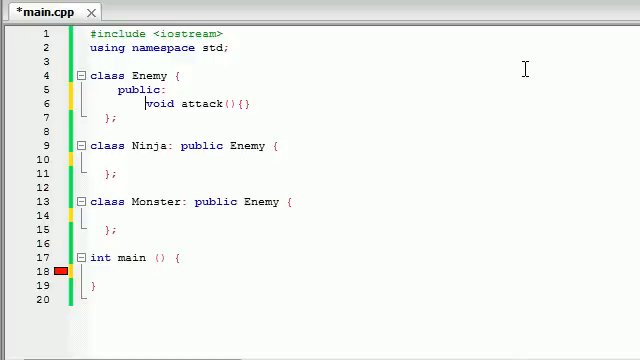
Declare Enemy's attack() virtual, then highlight virtual, Enemy and attack
text(virtual)
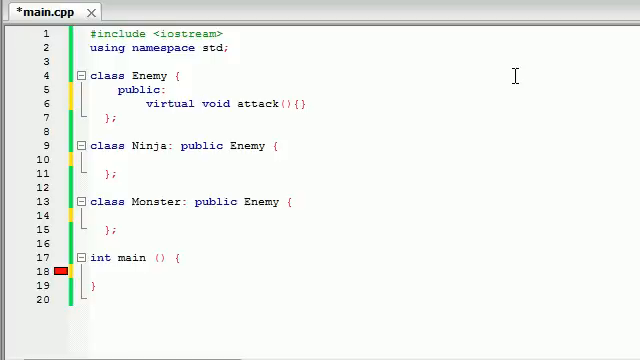
double_click(150, 201)
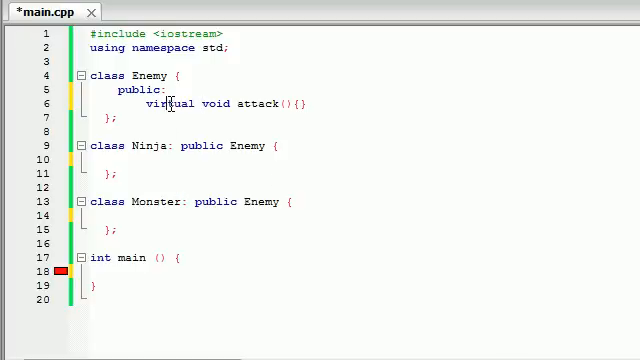
double_click(150, 76)
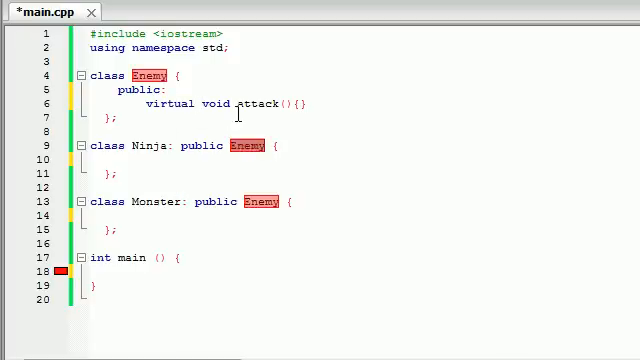
double_click(251, 104)
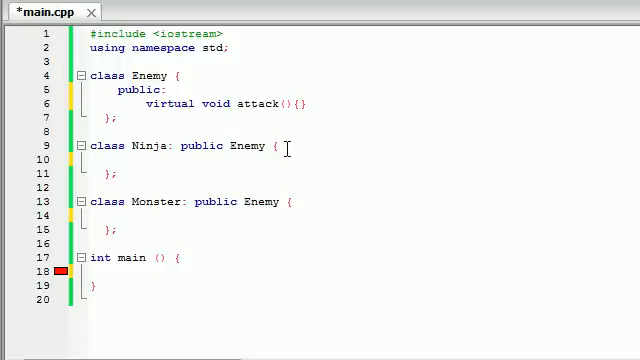
Write a public attack() override printing "ninja attack!" followed by endl
text(public:)
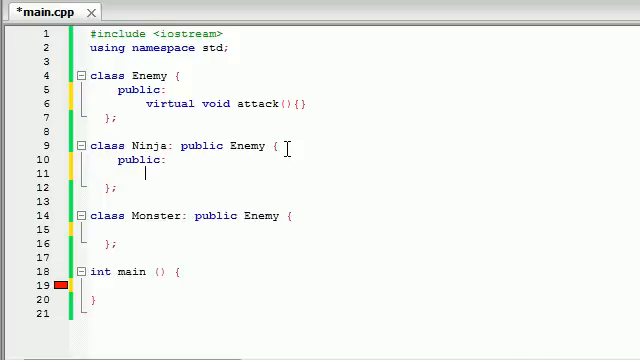
text(void att)
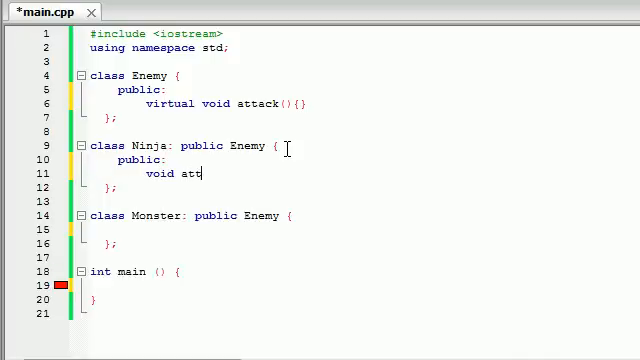
text(ack(){})
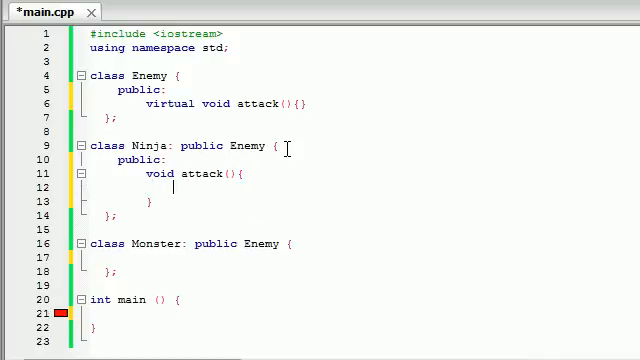
text(cout << "")
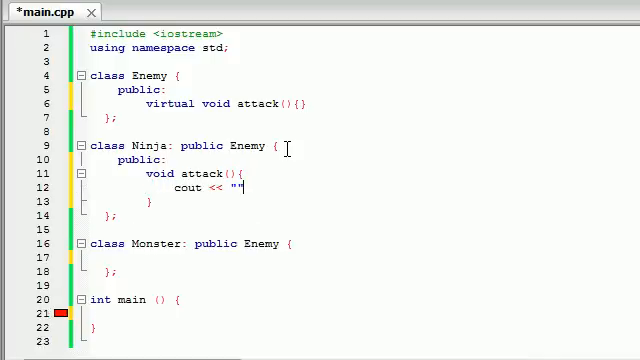
text(ninja)
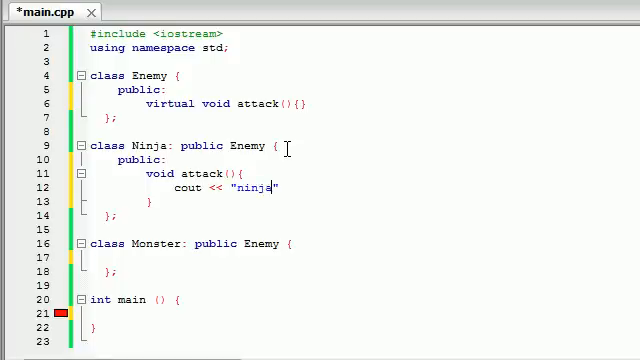
text(attack!)
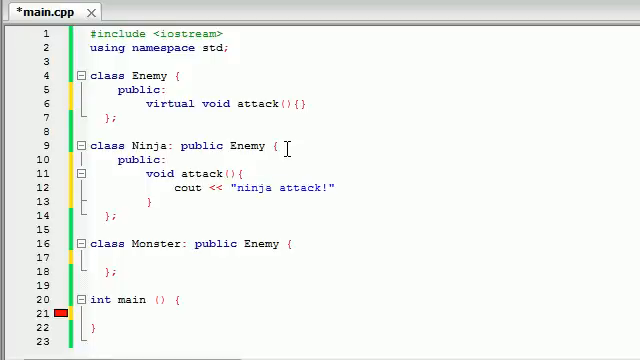
text(<)
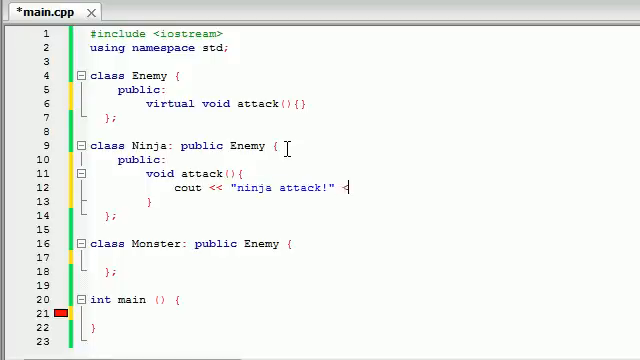
text(< endl;)
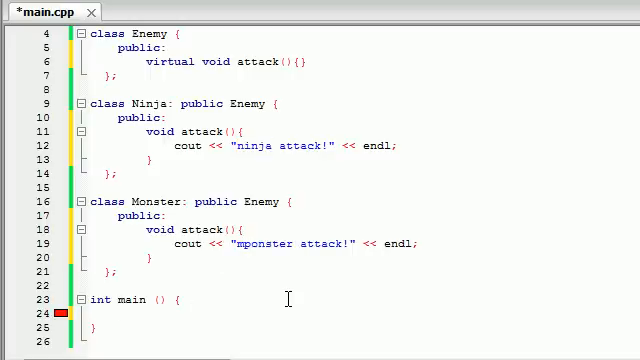
mouse_move(325, 244)
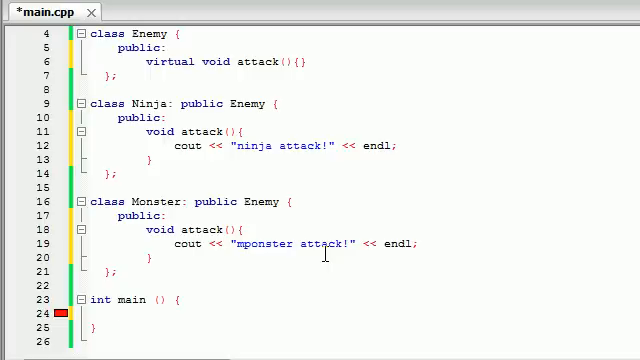
Declare Ninja n; and Monster m; on separate lines inside main
text(N)
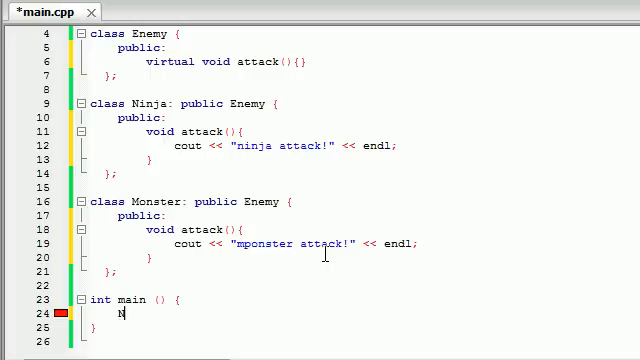
text(Ninja n;)
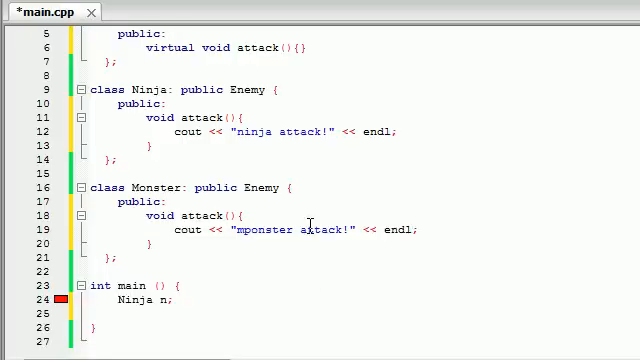
text(Monster)
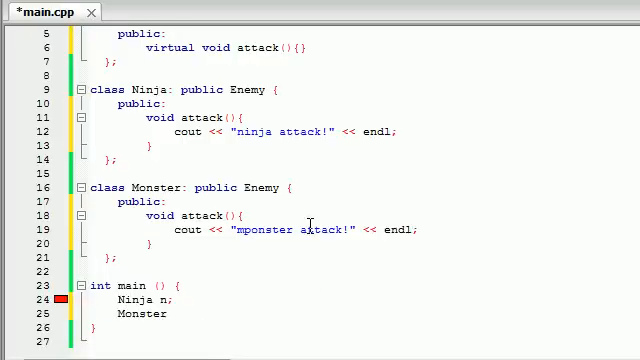
text(m;)
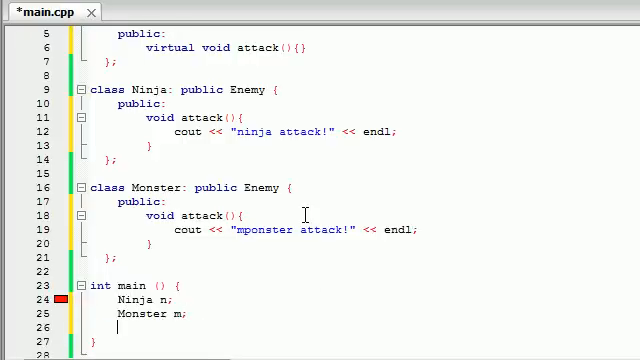
scroll(up, 3)
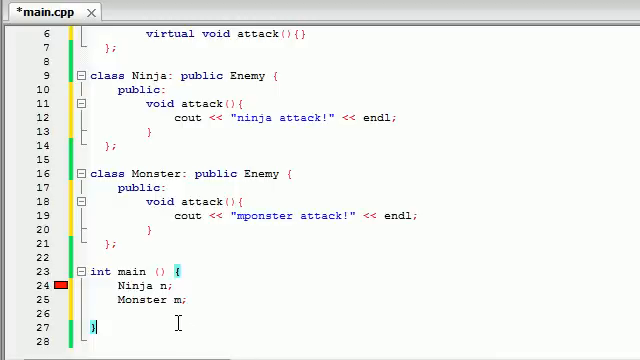
Declare the pointer Enemy *enemy1 = &n; in main
text(E)
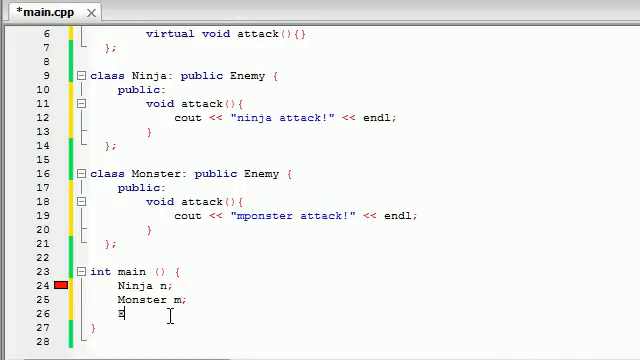
text(nemy e)
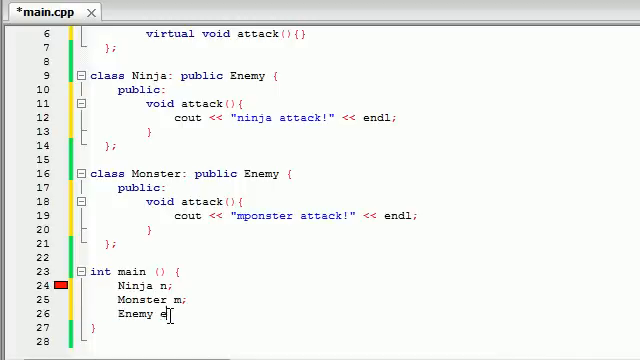
text(*)
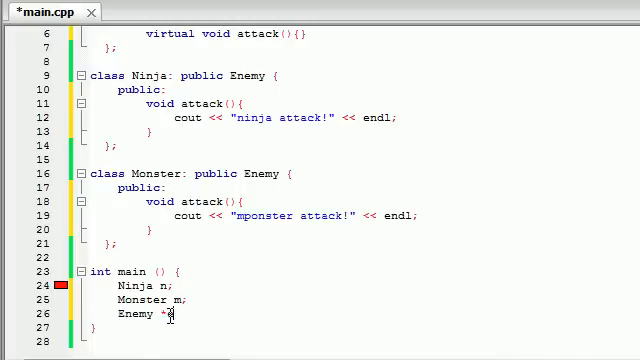
text(enemy1)
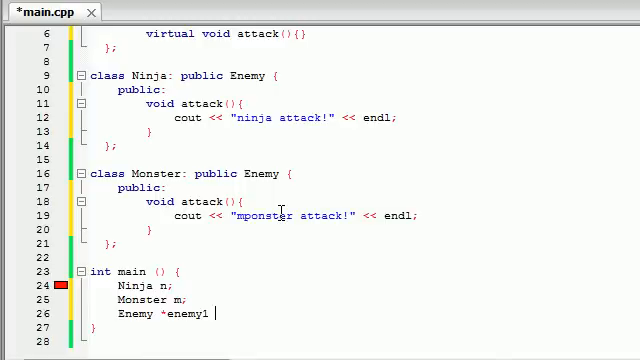
text(=)
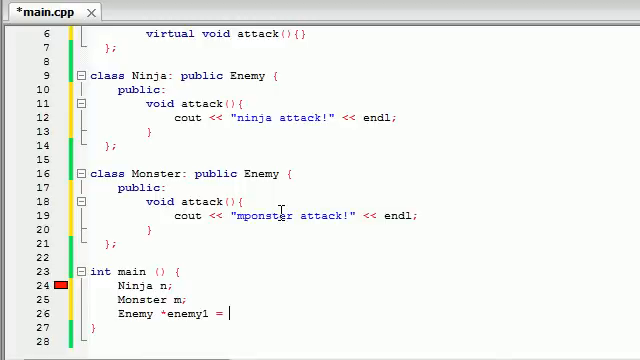
text(&n;)
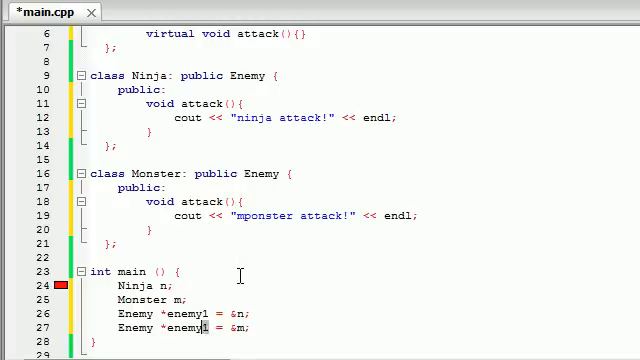
Rename the second pointer to enemy2 pointing at &m and start a new line
scroll(up, 3)
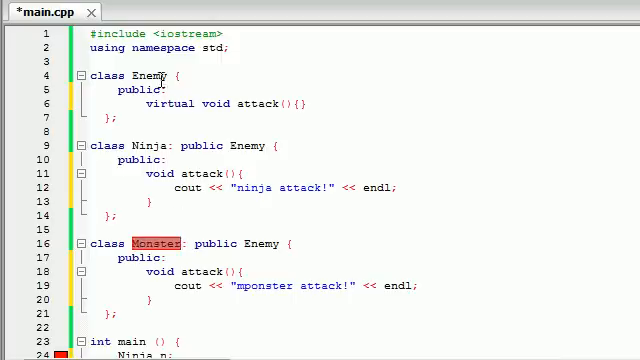
double_click(148, 145)
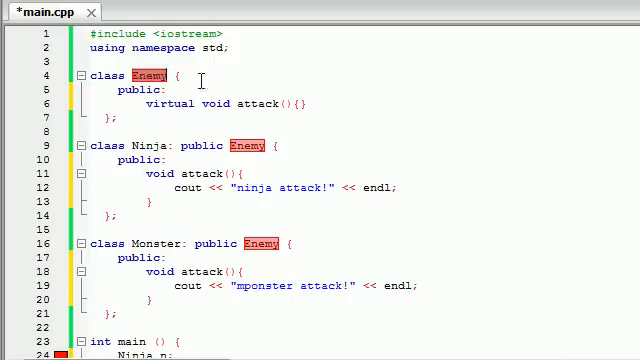
scroll(down, 3)
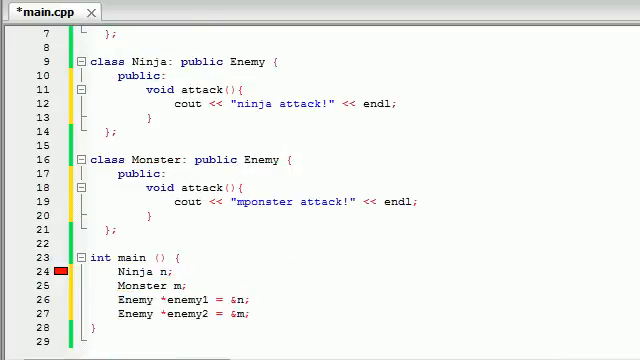
scroll(up, 3)
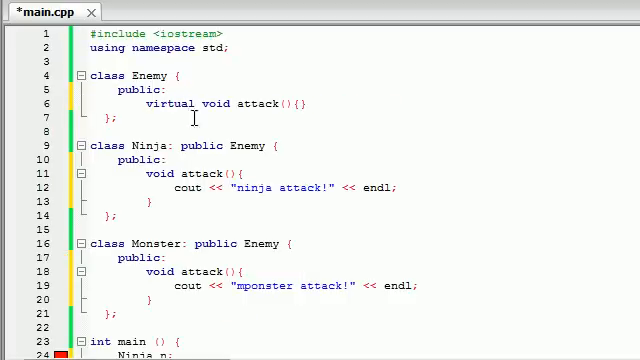
double_click(267, 103)
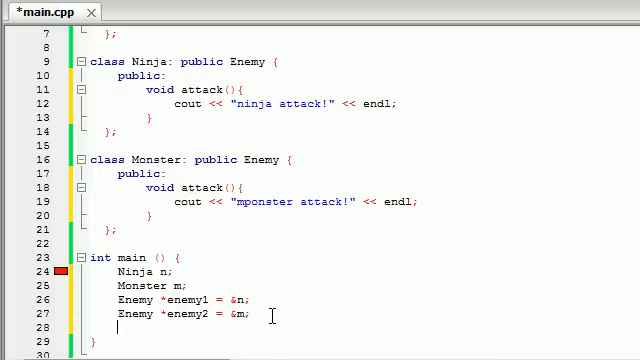
Call enemy1->attack() and enemy2->attack() in main, then save main.cpp
text(enemy1-)
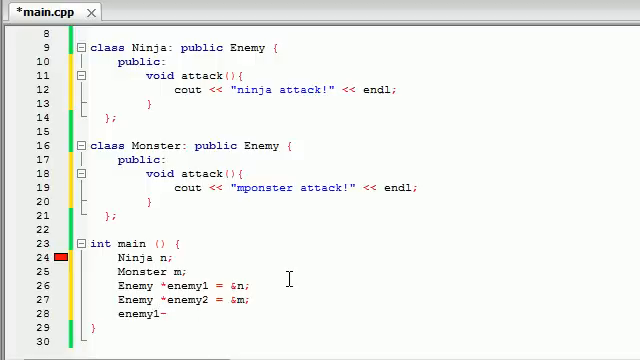
text(>attack();)
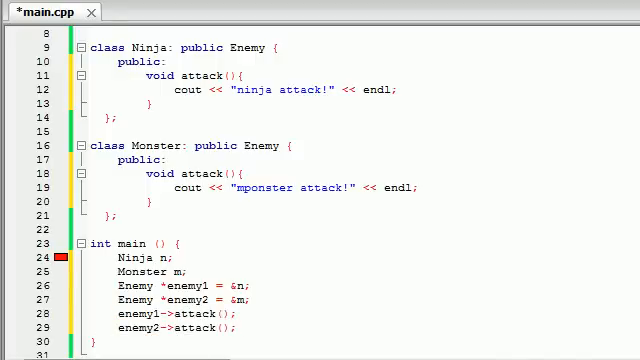
key(F9)
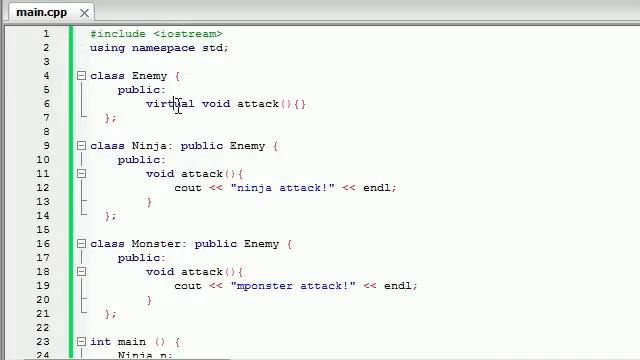
double_click(169, 103)
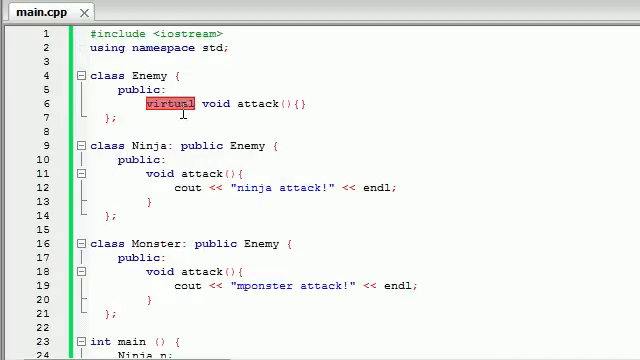
click(168, 105)
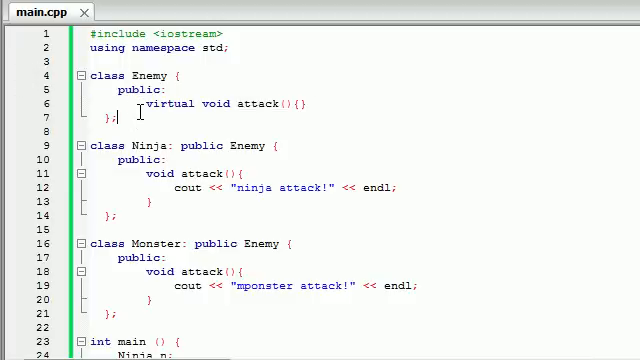
double_click(147, 76)
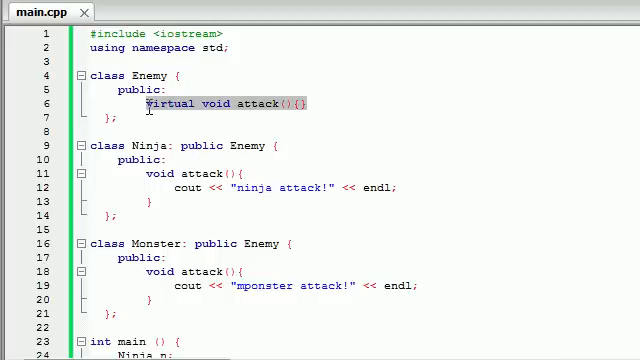
mouse_move(195, 111)
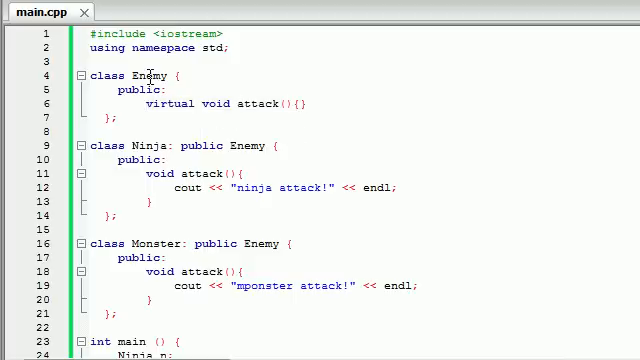
double_click(264, 104)
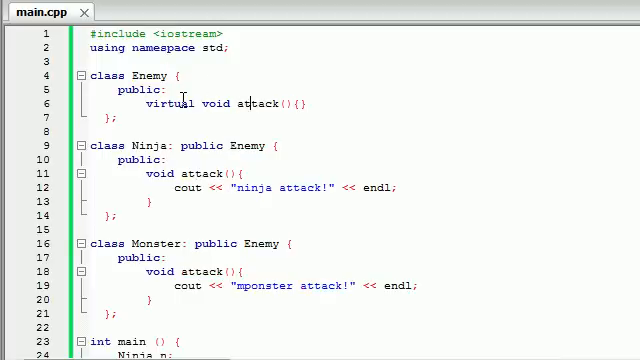
scroll(down, 3)
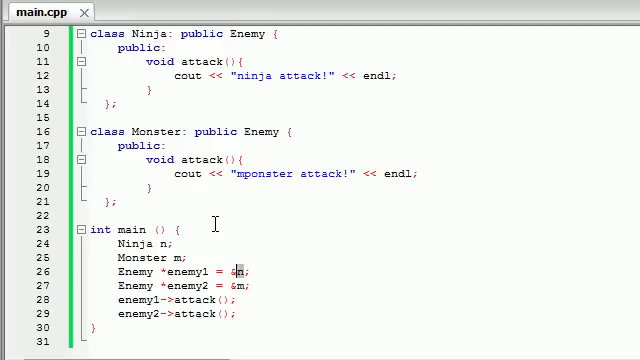
scroll(up, 3)
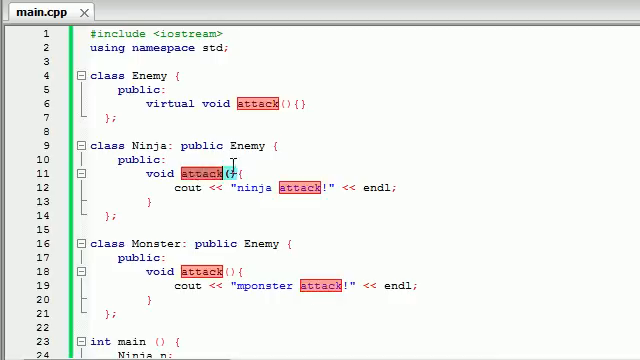
scroll(down, 3)
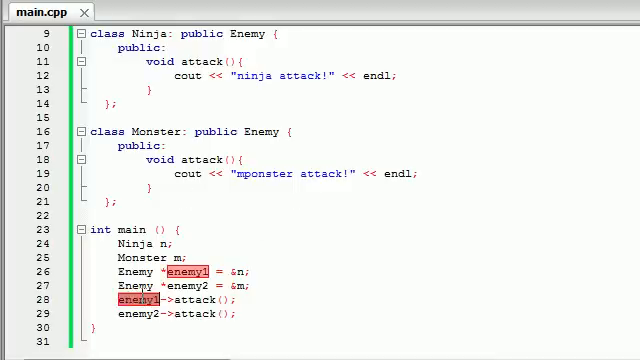
double_click(190, 298)
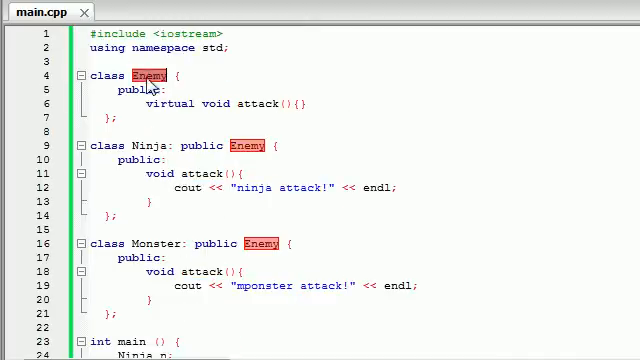
double_click(271, 104)
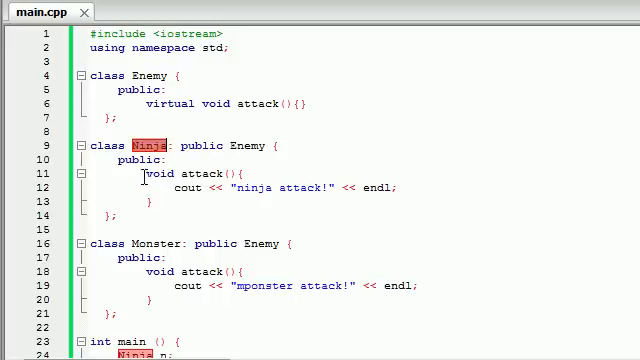
scroll(down, 3)
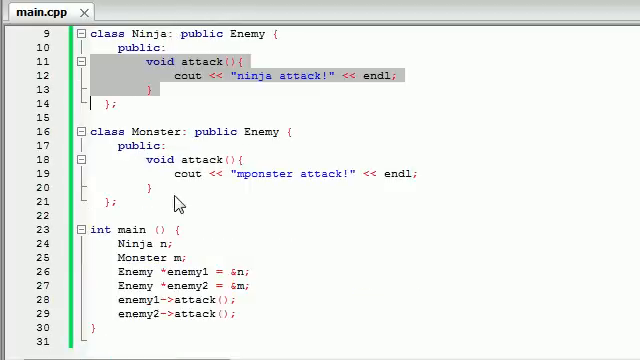
scroll(up, 3)
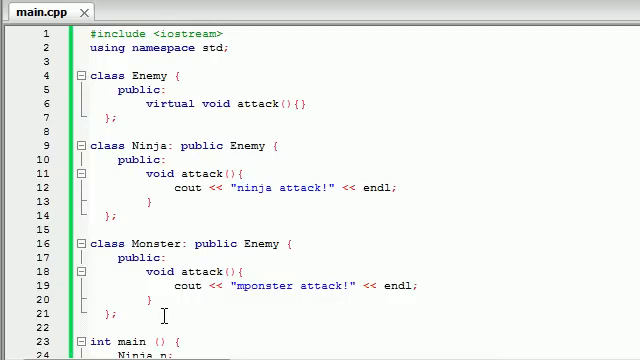
scroll(down, 3)
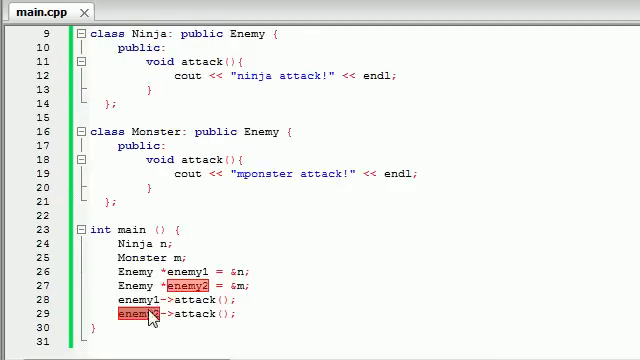
scroll(up, 3)
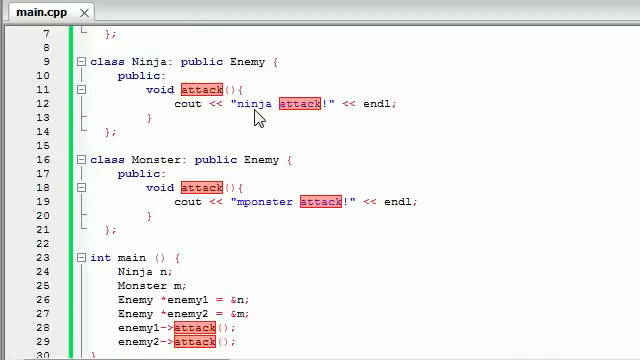
scroll(up, 3)
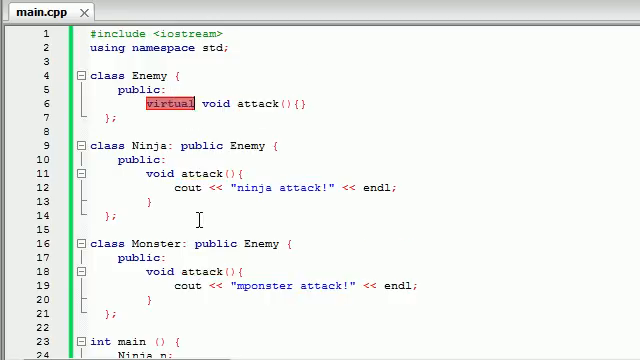
scroll(down, 3)
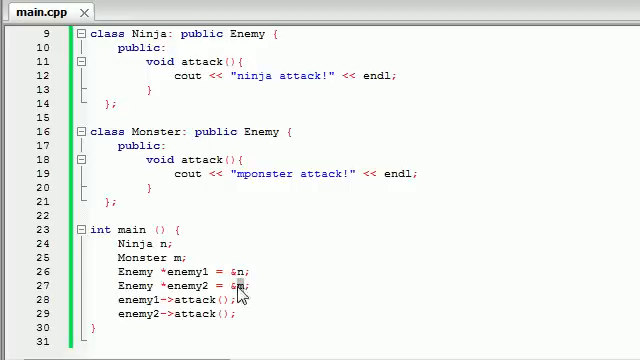
scroll(up, 3)
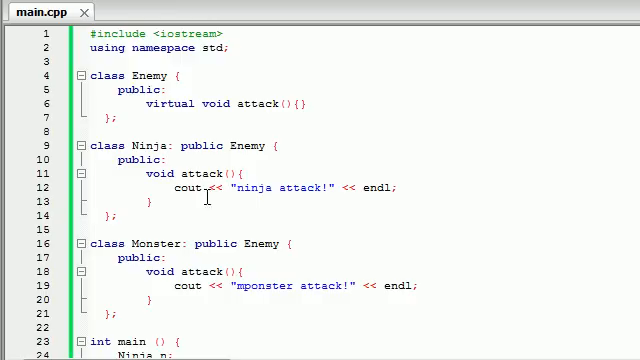
mouse_move(162, 103)
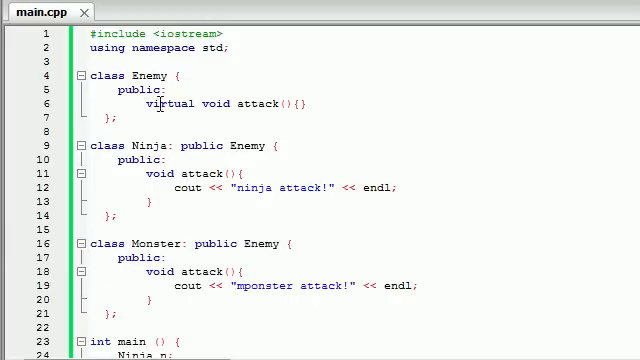
triple_click(224, 103)
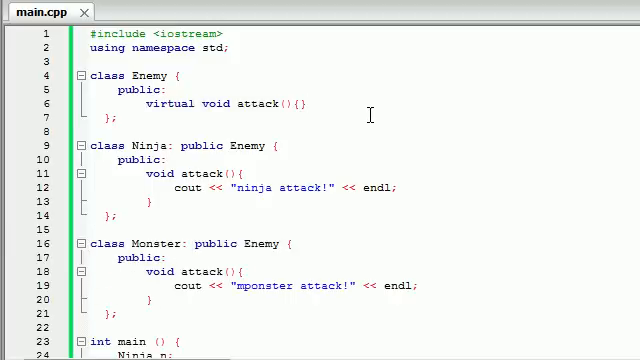
mouse_move(222, 103)
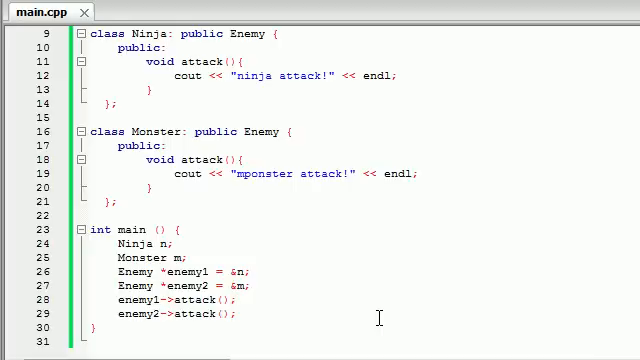
scroll(up, 3)
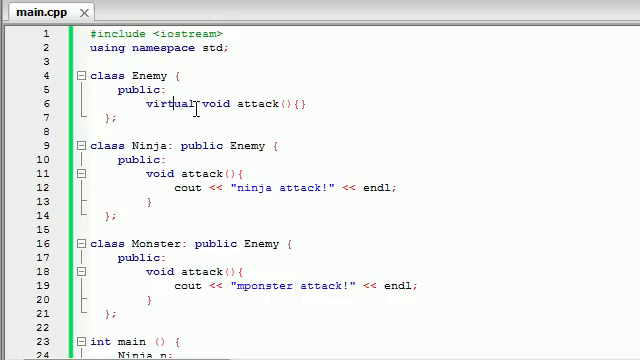
scroll(down, 3)
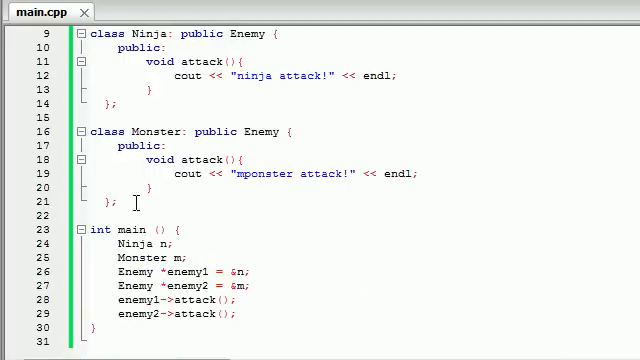
mouse_move(257, 314)
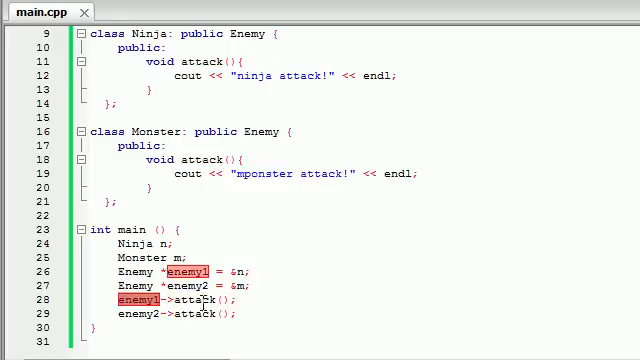
double_click(191, 298)
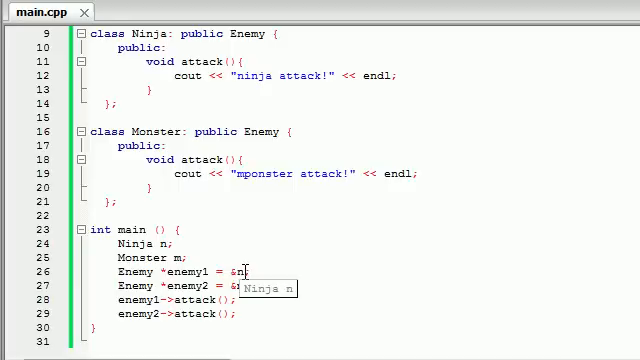
scroll(up, 3)
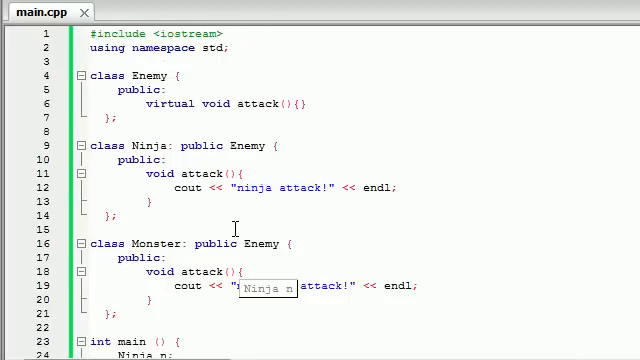